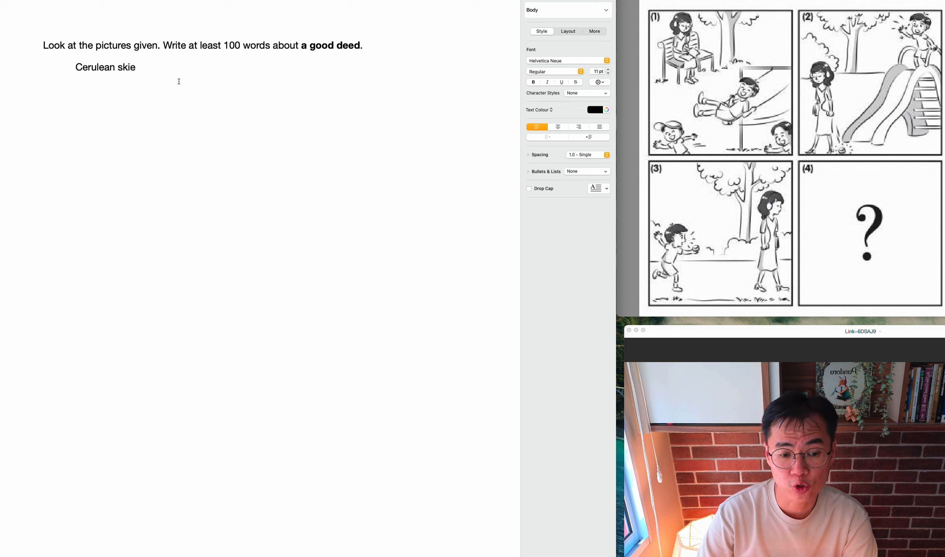
# - Open the story describing the sky and the sun above, correcting typos
pyautogui.press('Backspace')
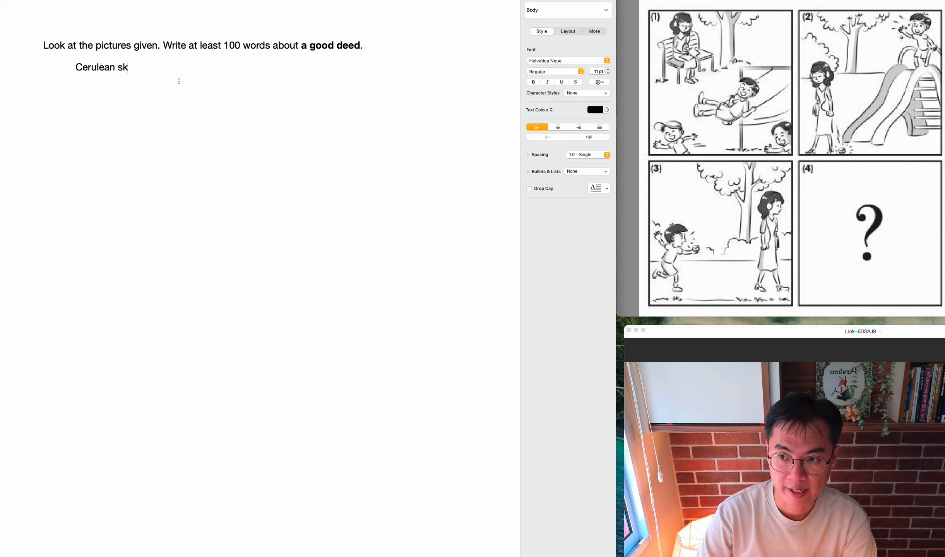
pyautogui.write('ies')
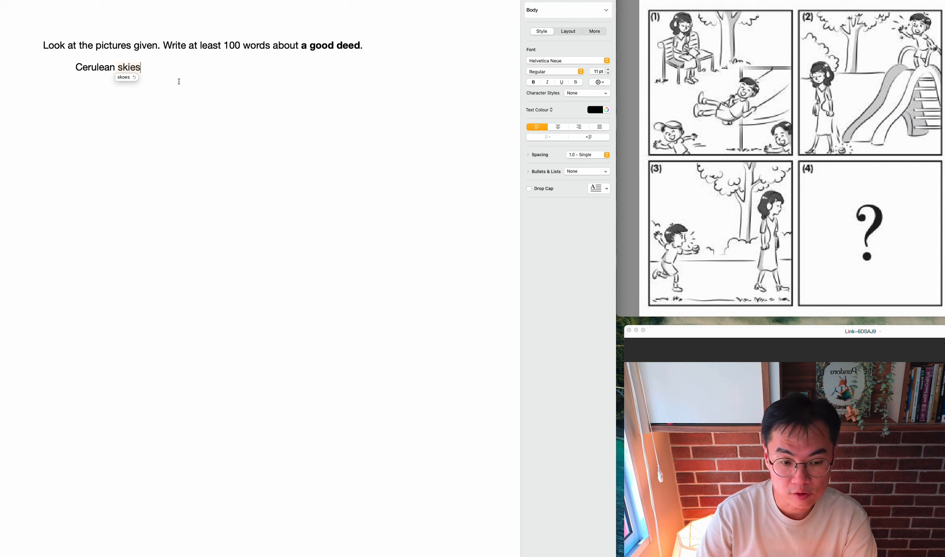
pyautogui.write('of bably')
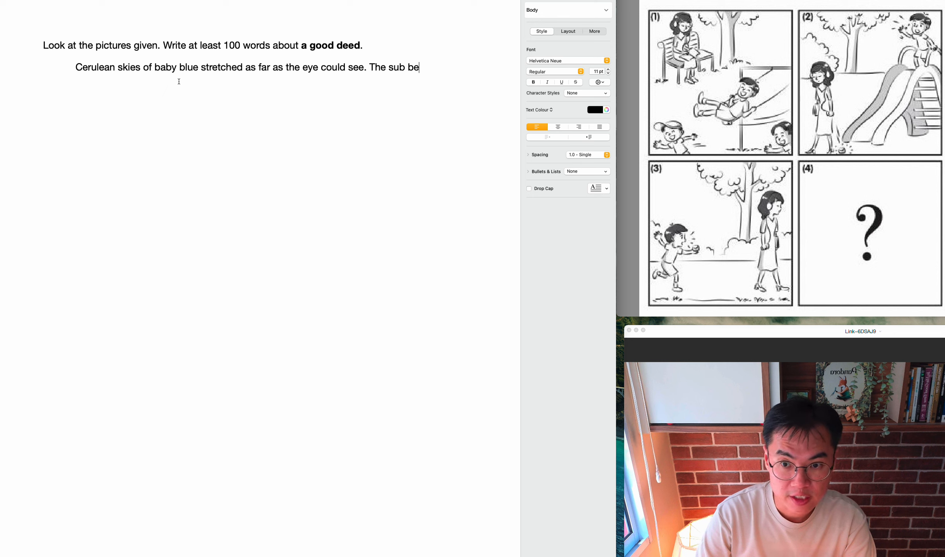
pyautogui.write('sun')
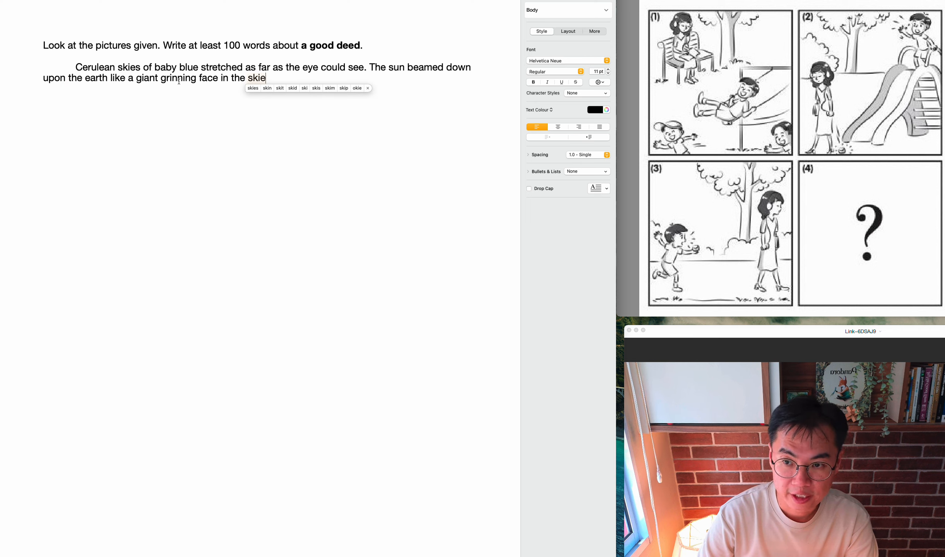
pyautogui.press('backspace')
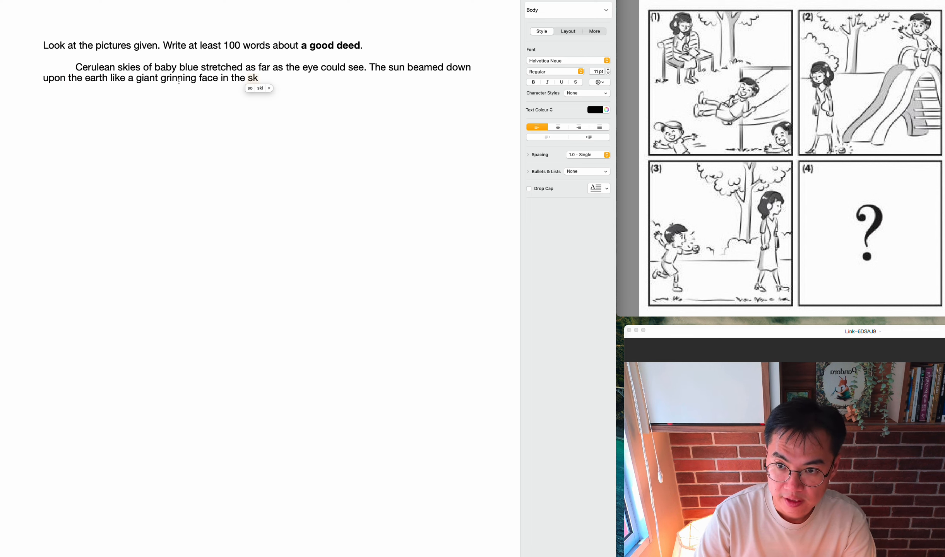
pyautogui.write('y above. Asd')
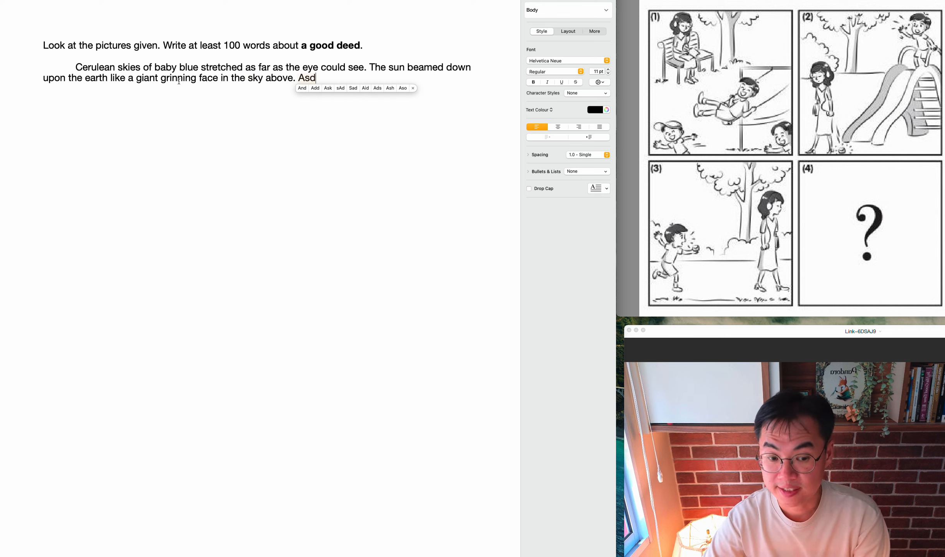
pyautogui.press('Backspace')
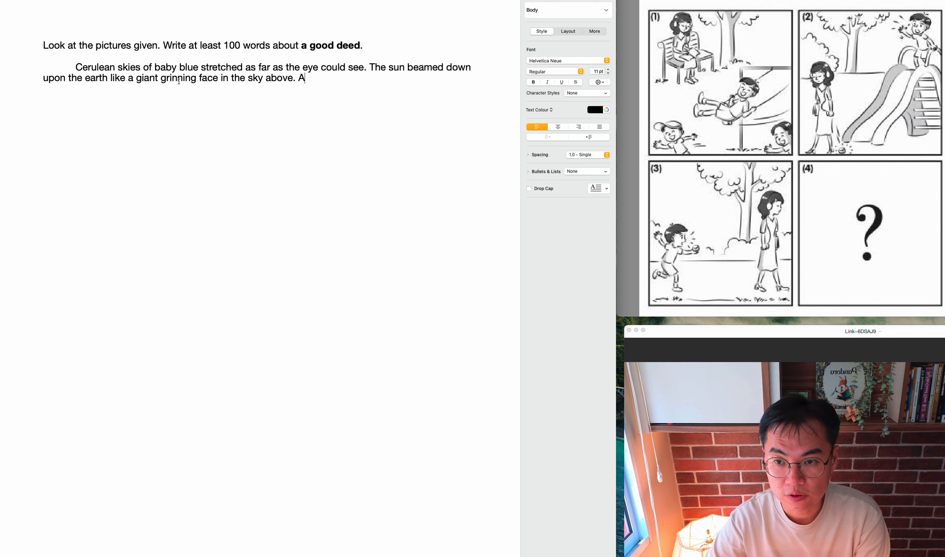
# - Describe Adam, Bala and Charlie at the park on a Saturday morning, with distant soccer-field sounds
pyautogui.write('dam, Bala and Charlie were at their neighbourhood park to play on the w')
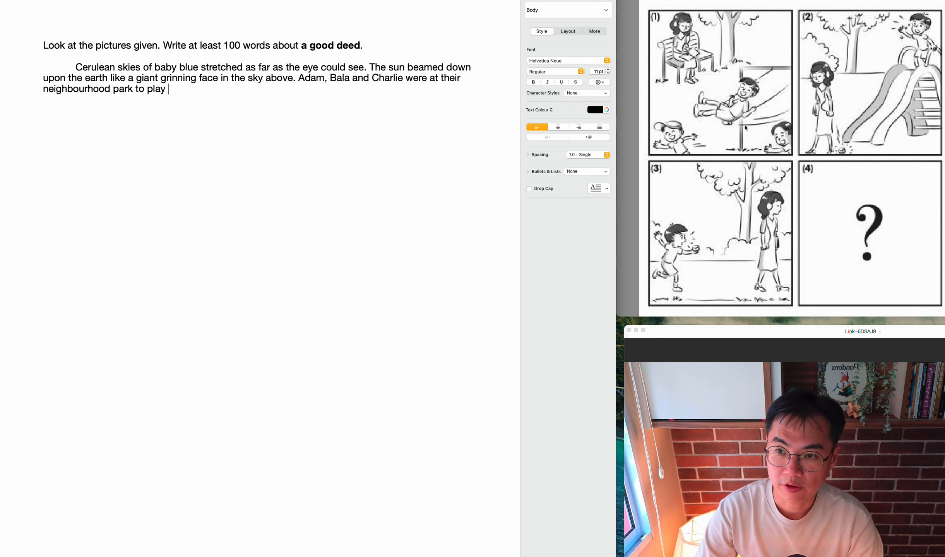
pyautogui.write('at the playground. It was a beautiful s')
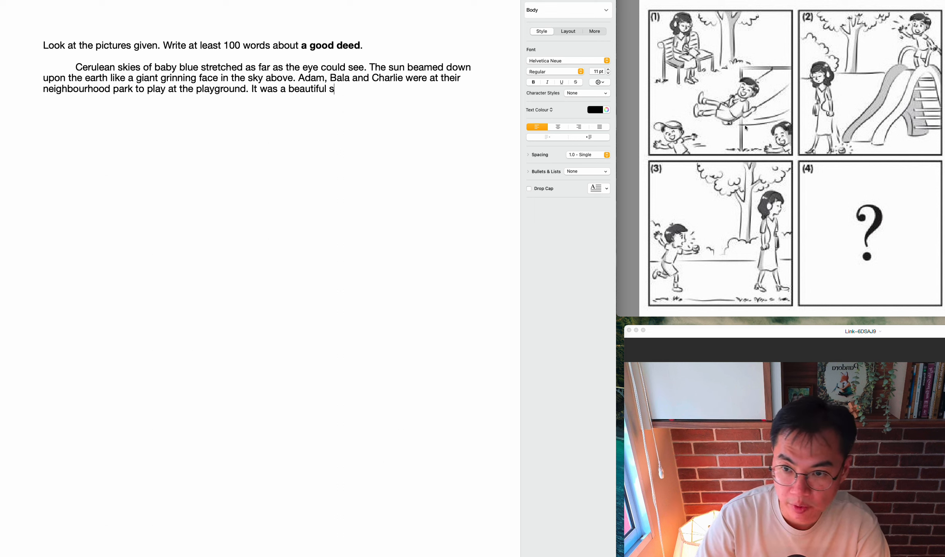
pyautogui.write('aturday morning. The wind rustled the leaves of the neaby')
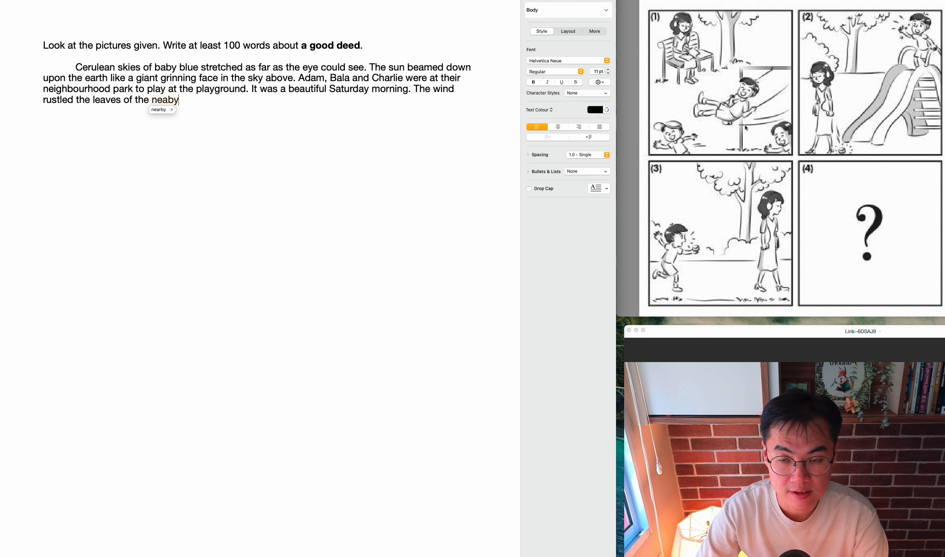
pyautogui.press('backspace')
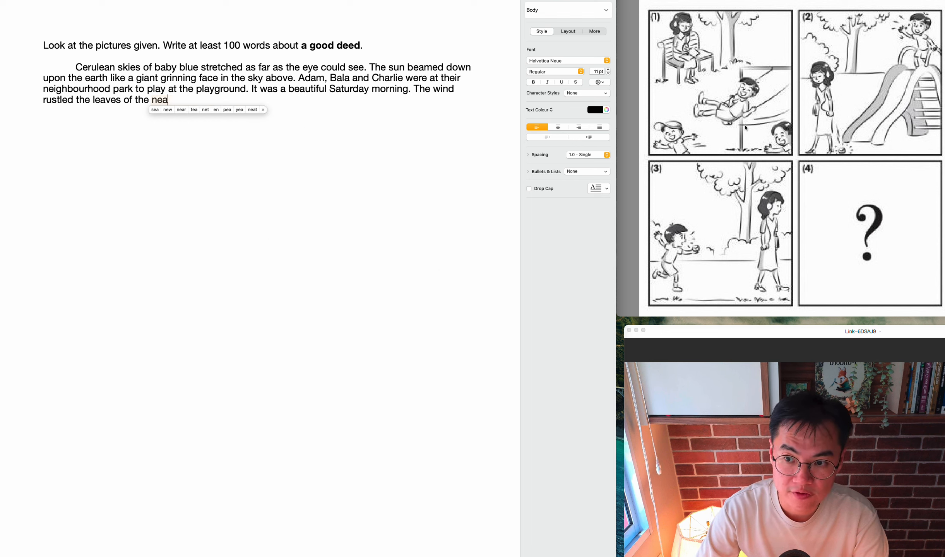
pyautogui.write('rby trees and there was a distance')
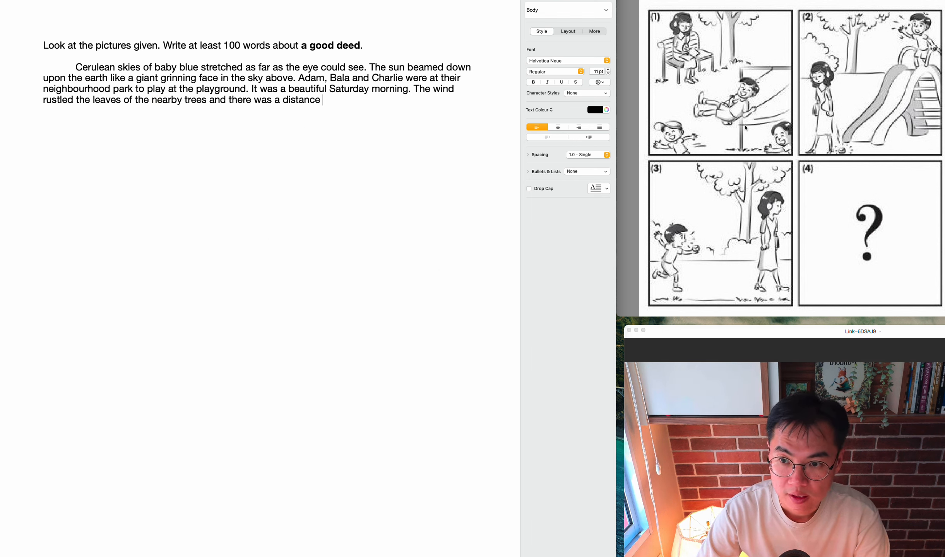
pyautogui.write('distant')
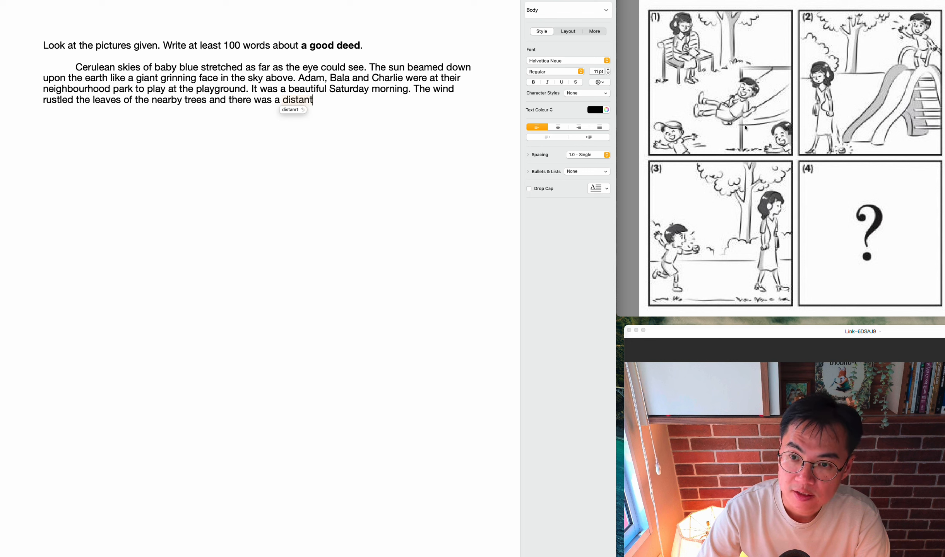
pyautogui.write('sound of other children playing in the nearby soccer field. Ch')
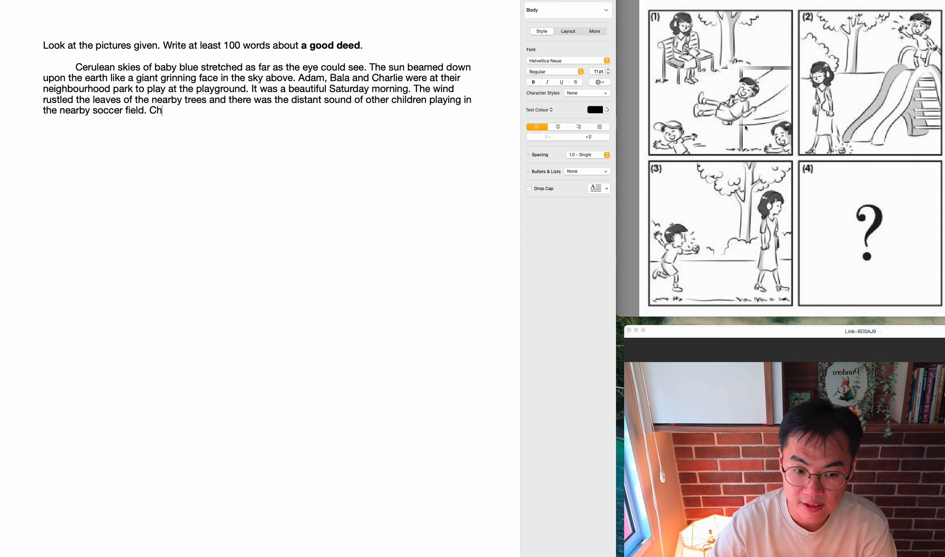
# - Add that Charmaine, a secondary school student, was enjoying herself reading at the park
pyautogui.write('armaine, a secondary school student, was enjoying a')
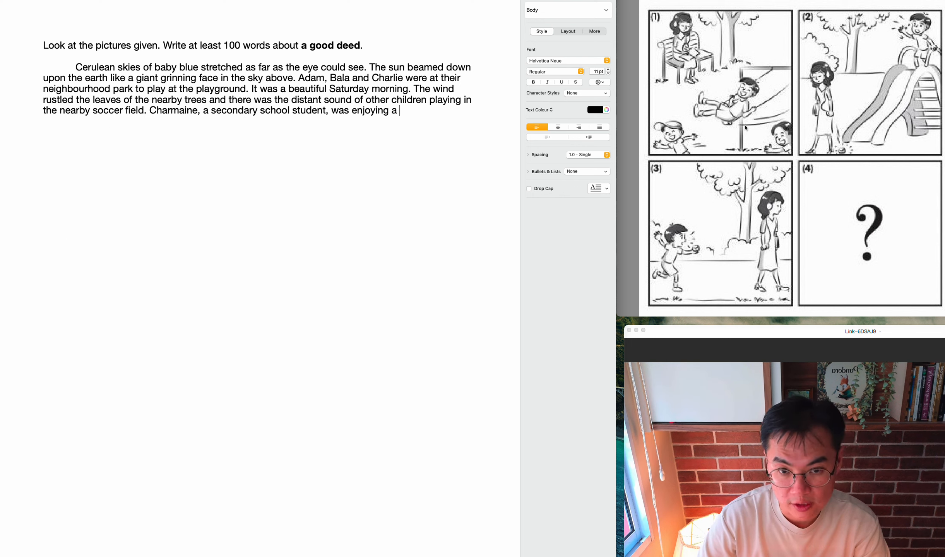
pyautogui.write('herslef')
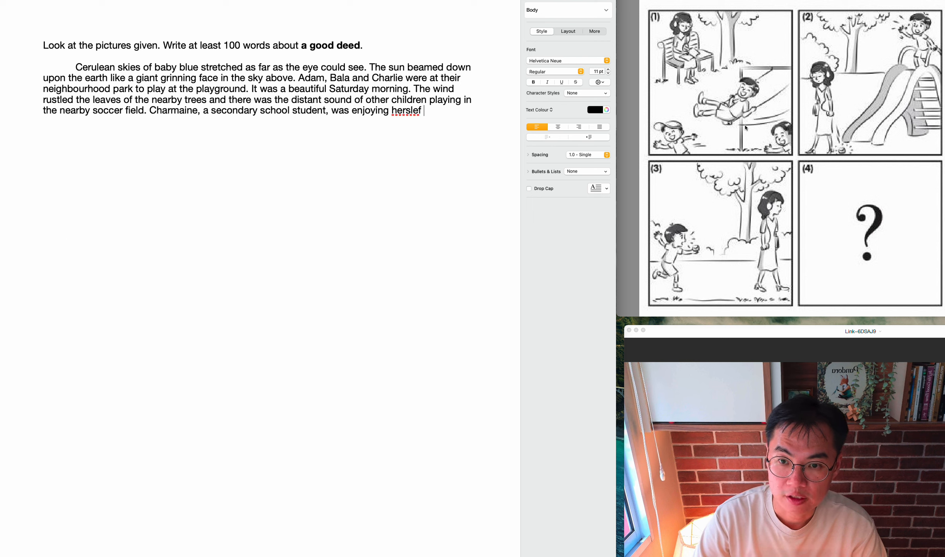
pyautogui.write('at the park reading and listening to her favourite music.')
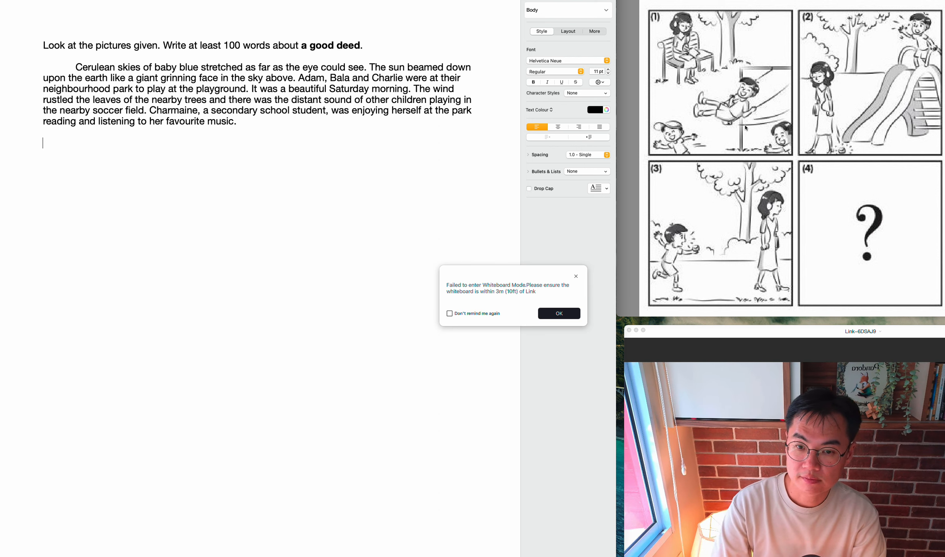
# - Dismiss the pop-up and write Bala sprinting down the slide towards the clueless Charmaine
pyautogui.click(558, 312)
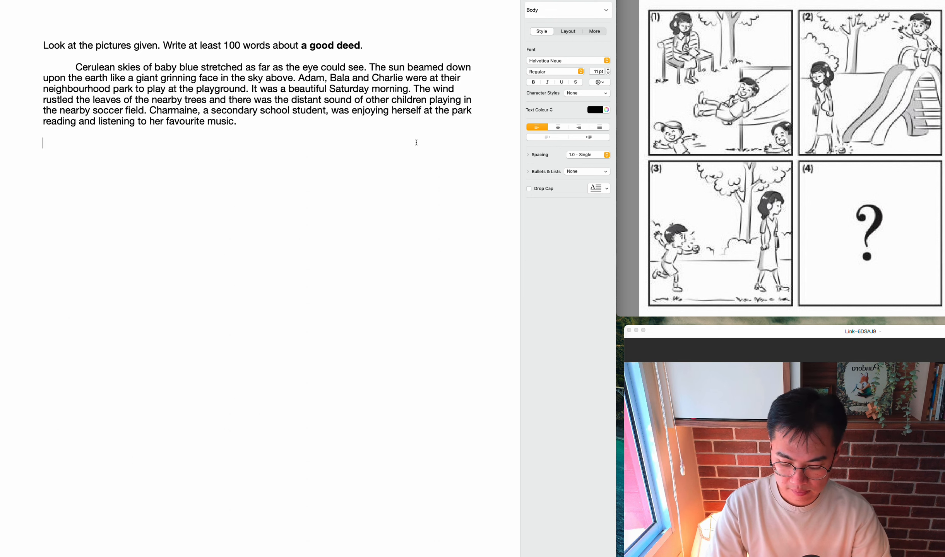
pyautogui.write('Doon,')
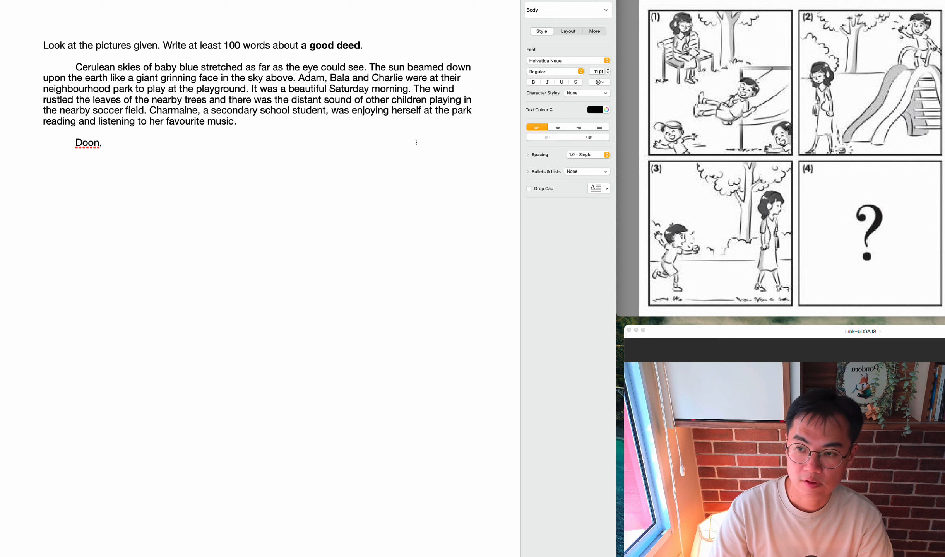
pyautogui.write('Soon')
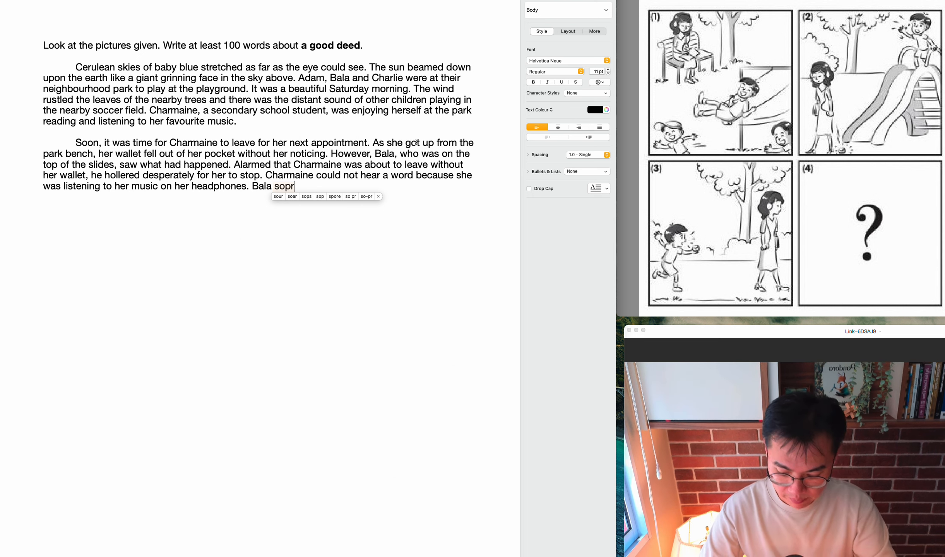
pyautogui.write('printed speedily down the slide towards the clueless Charmine')
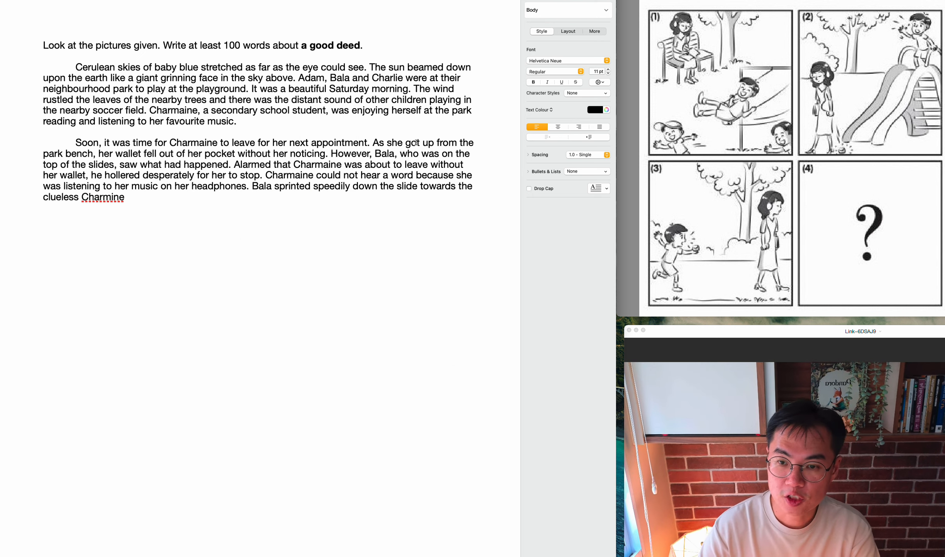
# - Add Bala's shout "Wait miss! You forgot your wallet!" as he struggles to catch Charmaine
pyautogui.click(124, 198)
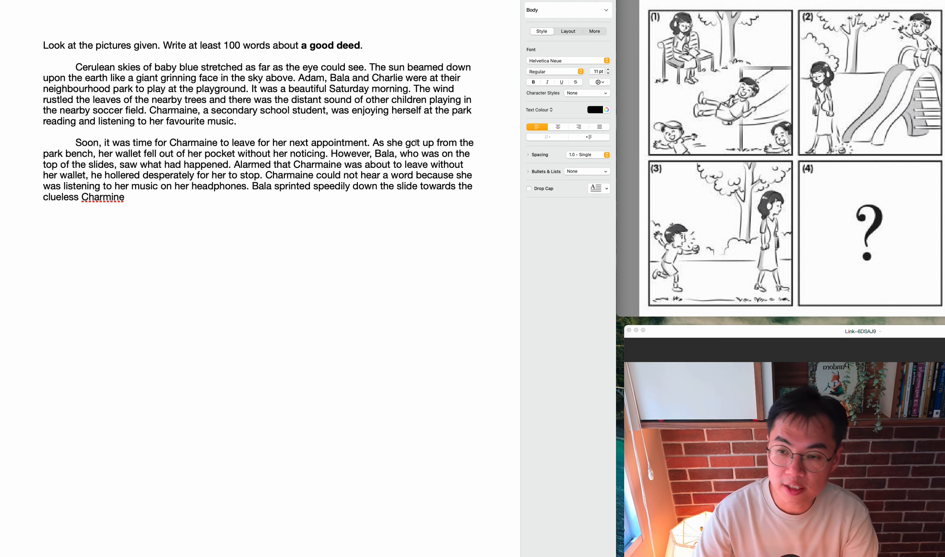
pyautogui.write('who was about the la')
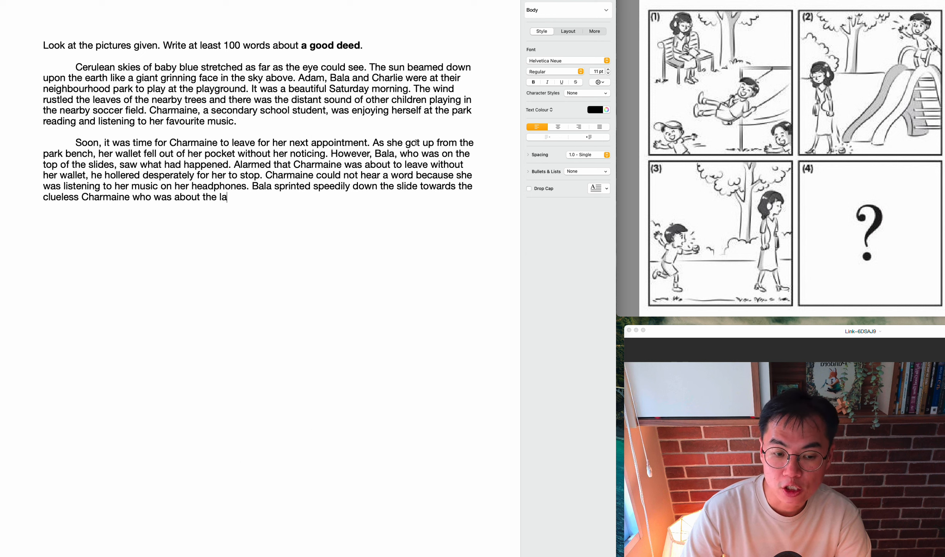
pyautogui.press('Backspace')
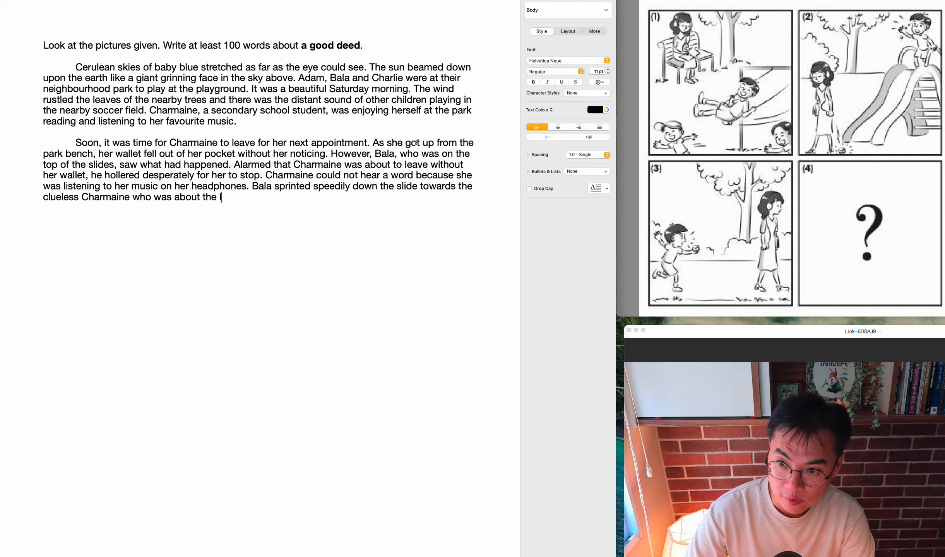
pyautogui.write('leave the park. "')
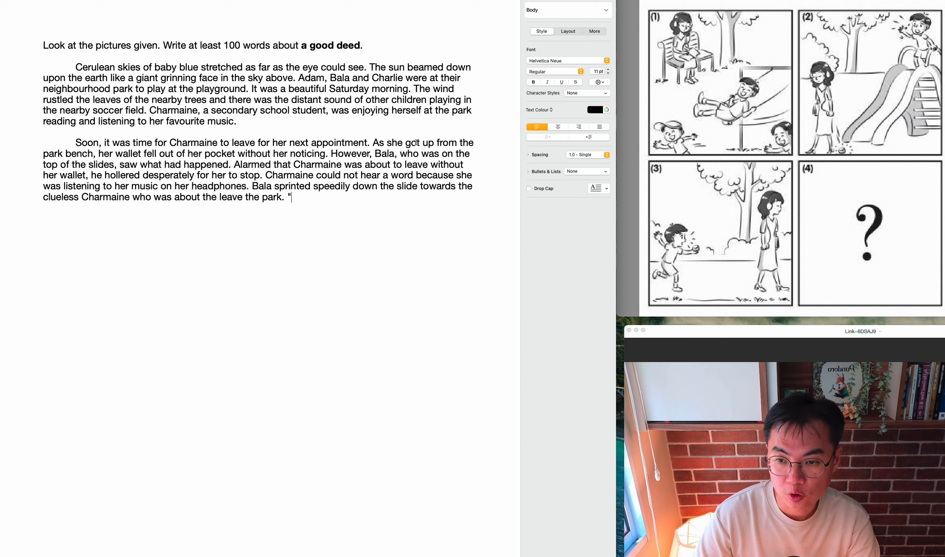
pyautogui.write('"Wait')
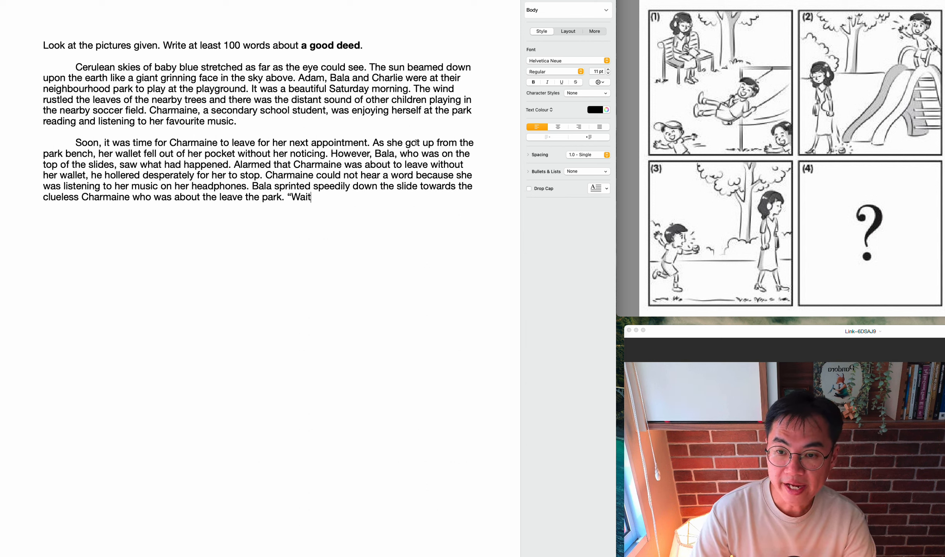
pyautogui.write('miss! You forgot your')
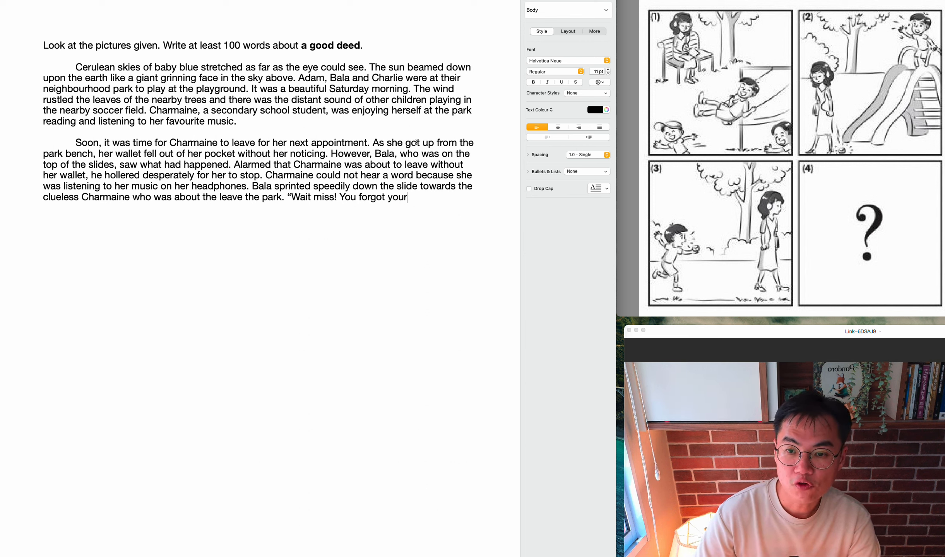
pyautogui.write('wallet!"')
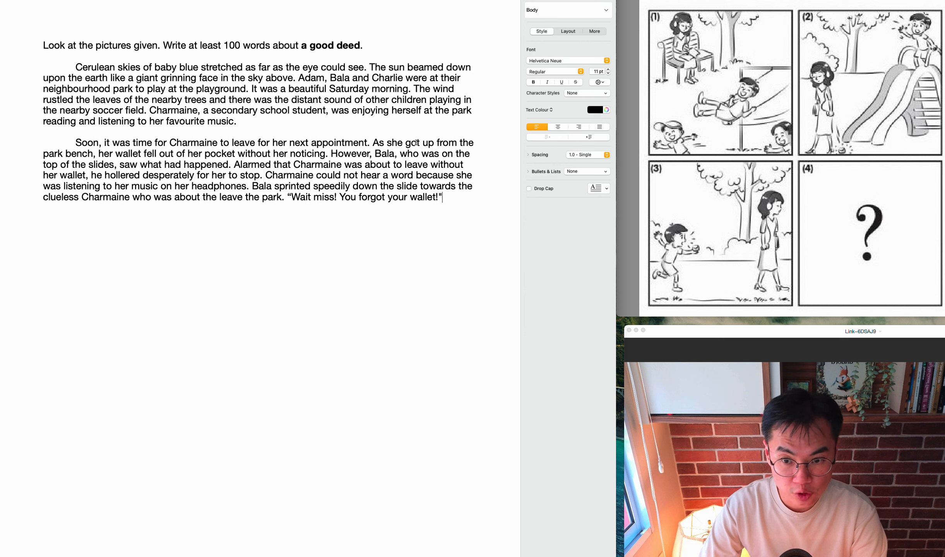
pyautogui.write('Bala screamed tiredly as he str')
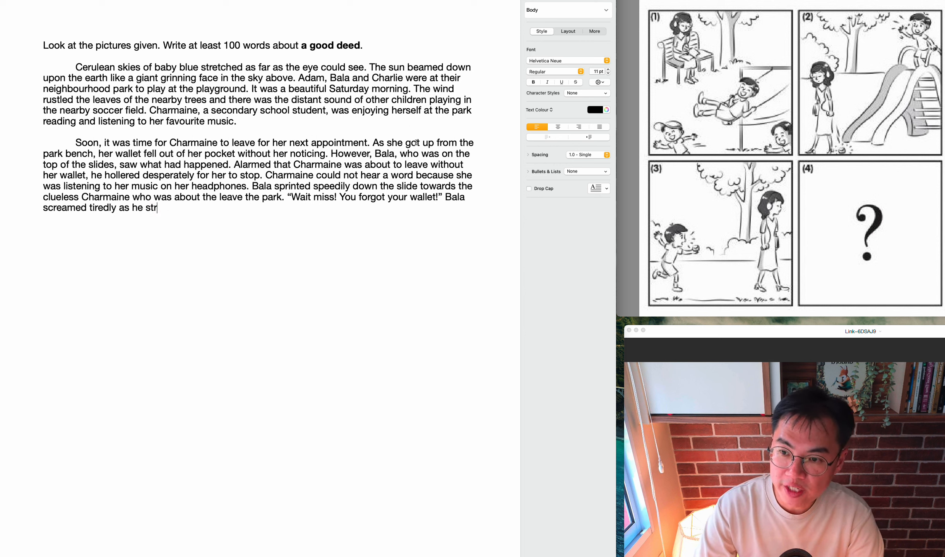
pyautogui.write('uggled to catch up with Charmaine.')
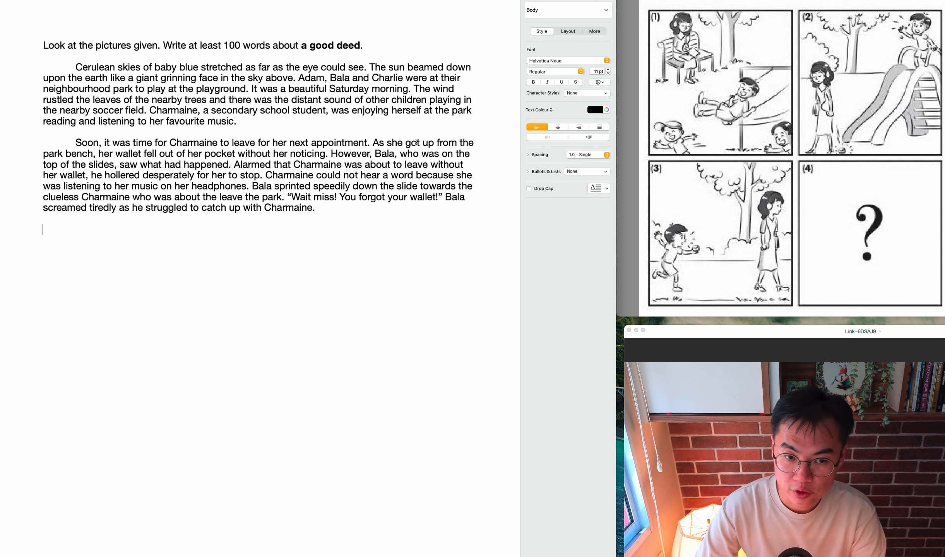
# - Write that Adam and Charlie, who were nearby, ran over when they heard Bala shouting
pyautogui.write('Adam and c')
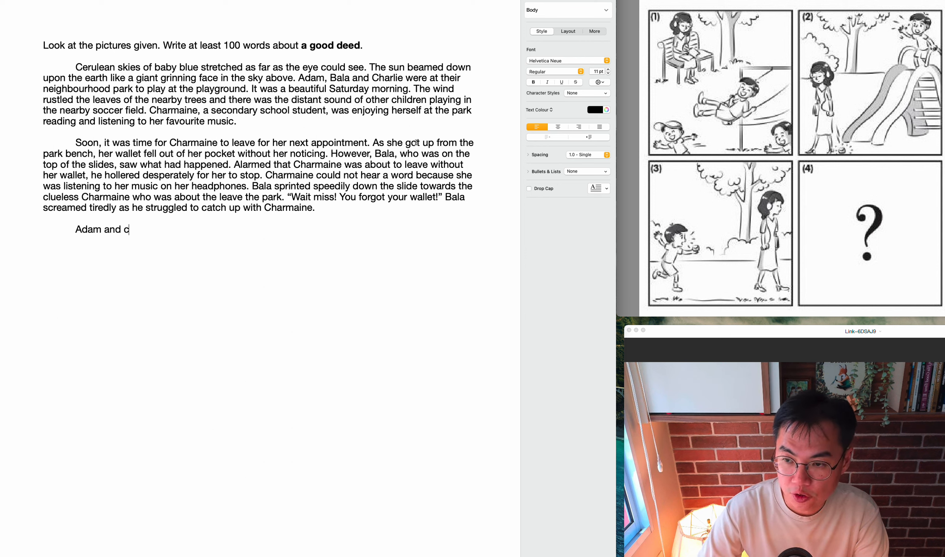
pyautogui.write('harlie')
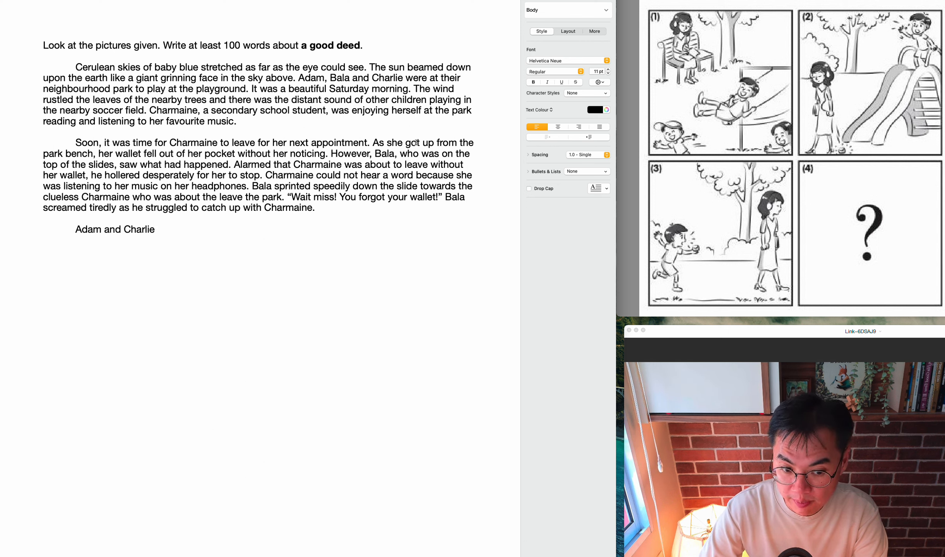
pyautogui.write(', who were')
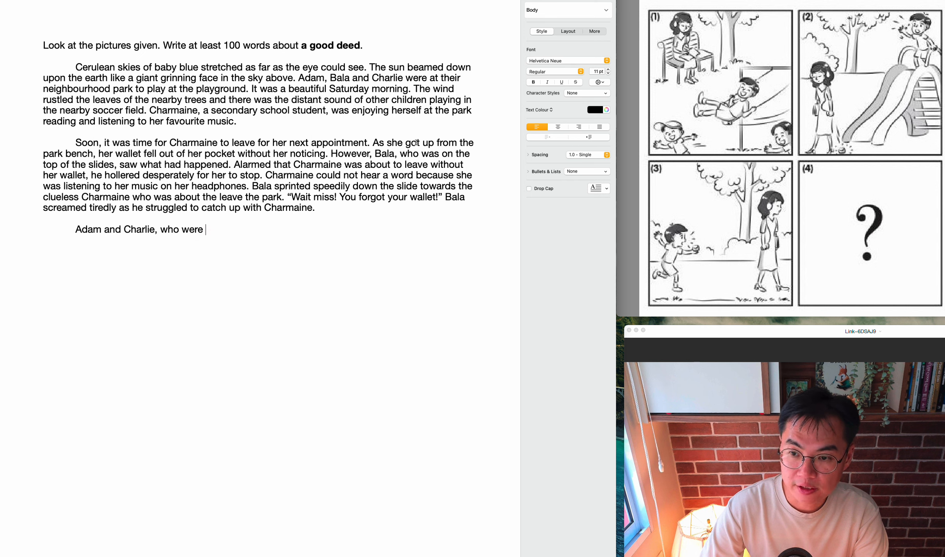
pyautogui.write('nearby, ran over when')
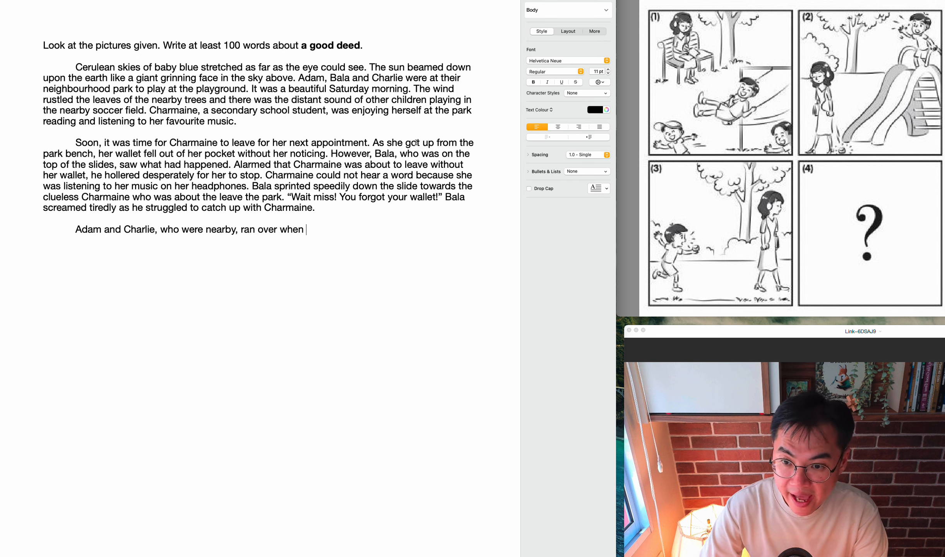
pyautogui.write('they heard Bala shouting. They')
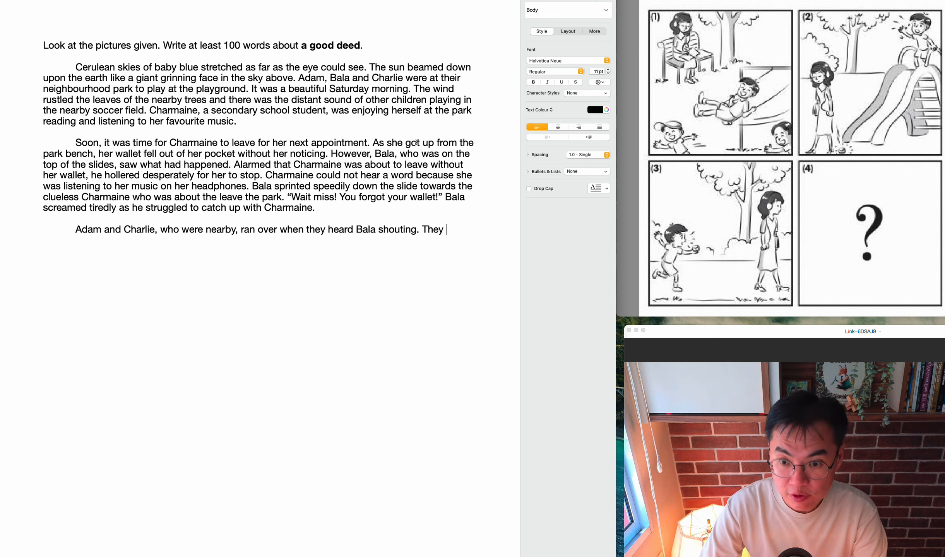
# - Describe the boys jumping in front of Charmaine, waving frantically to stop her leaving
pyautogui.write('immediatelty')
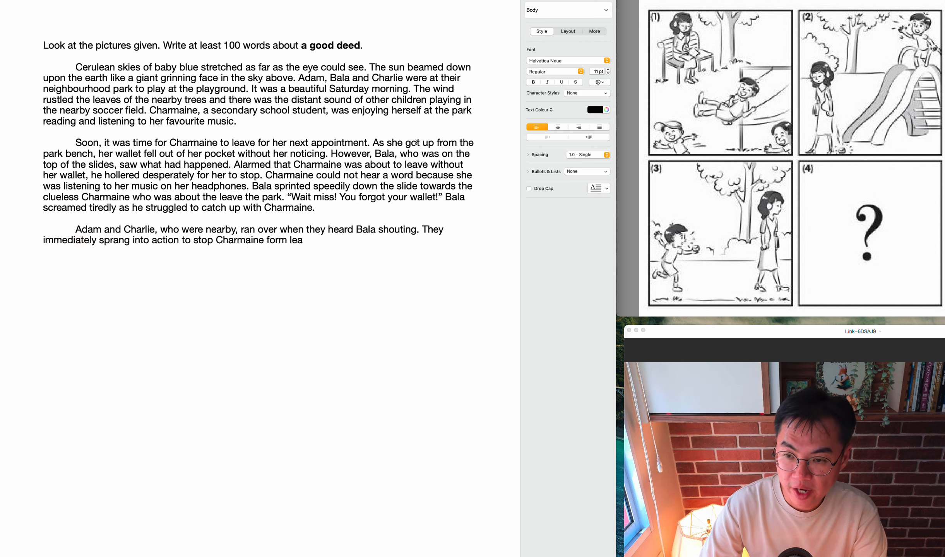
pyautogui.press('Backspace')
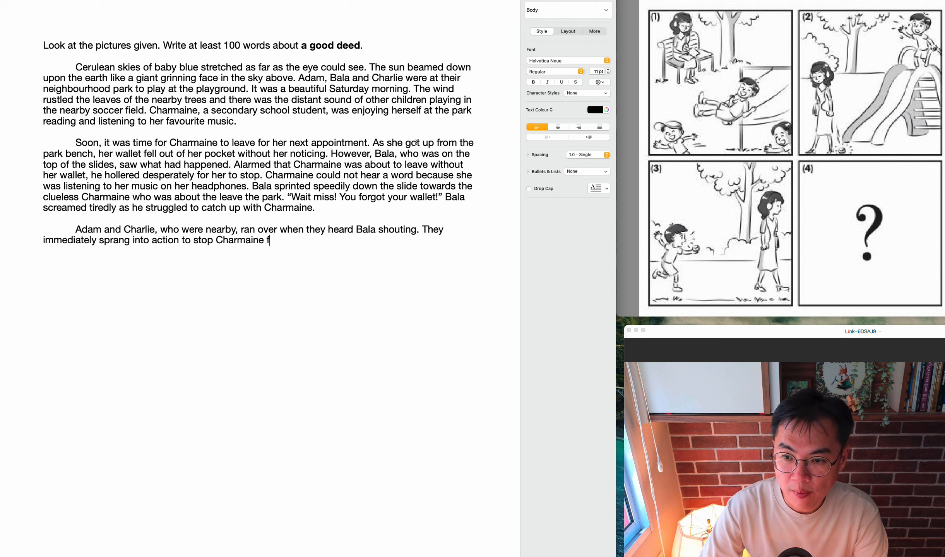
pyautogui.write('rom leaving the park. The two boys hum')
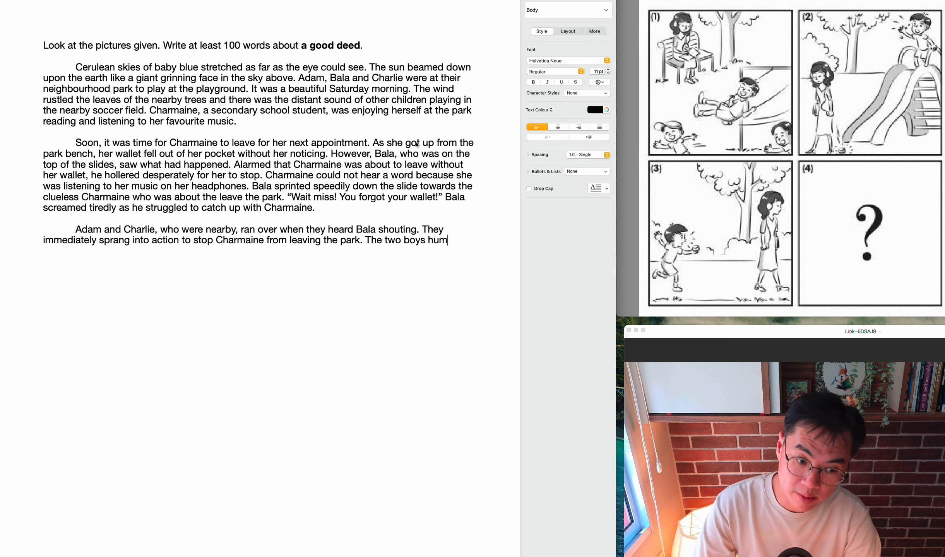
pyautogui.write('jumped in front of the shocked Charmine and began waving their f')
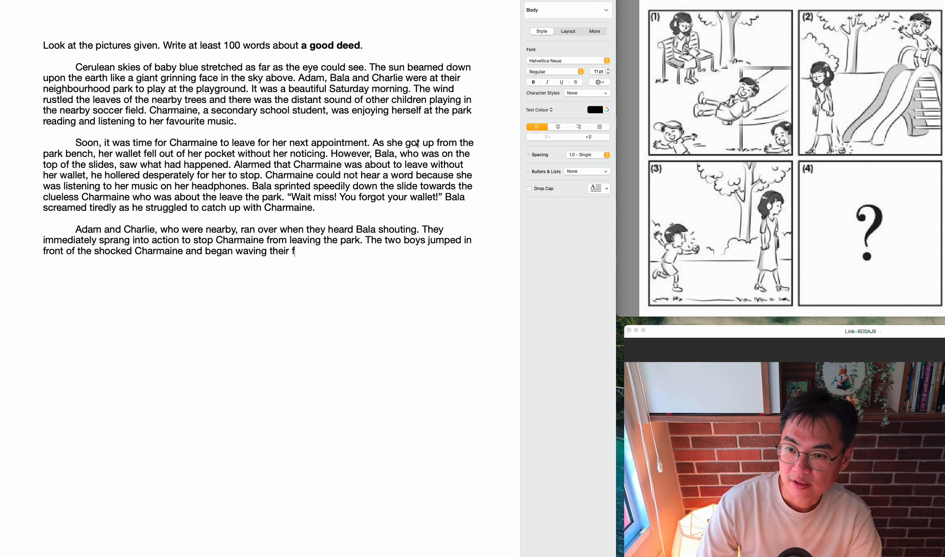
pyautogui.write('arms frantically. PUzzled by their strange')
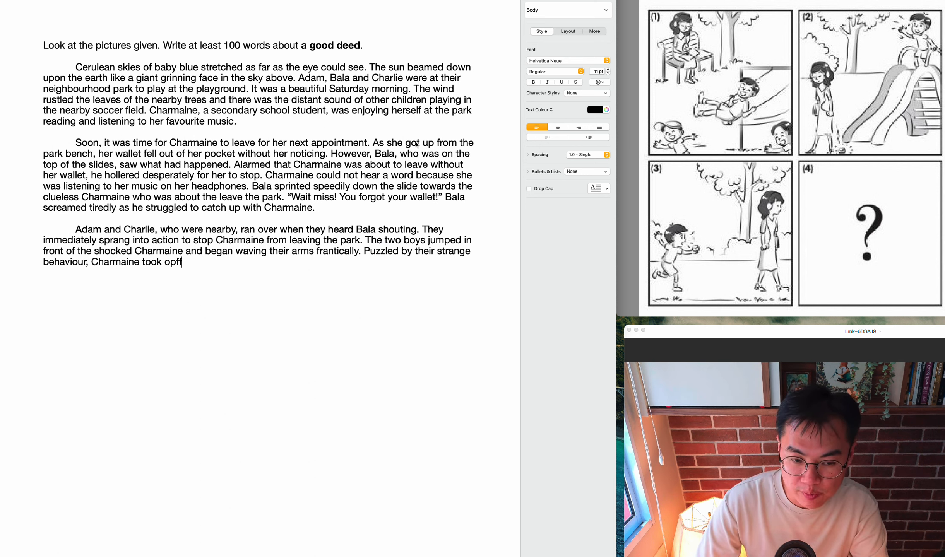
# - Fix the typos and write Bala passing the wallet to the wide-eyed Charmaine
pyautogui.press('backspace')
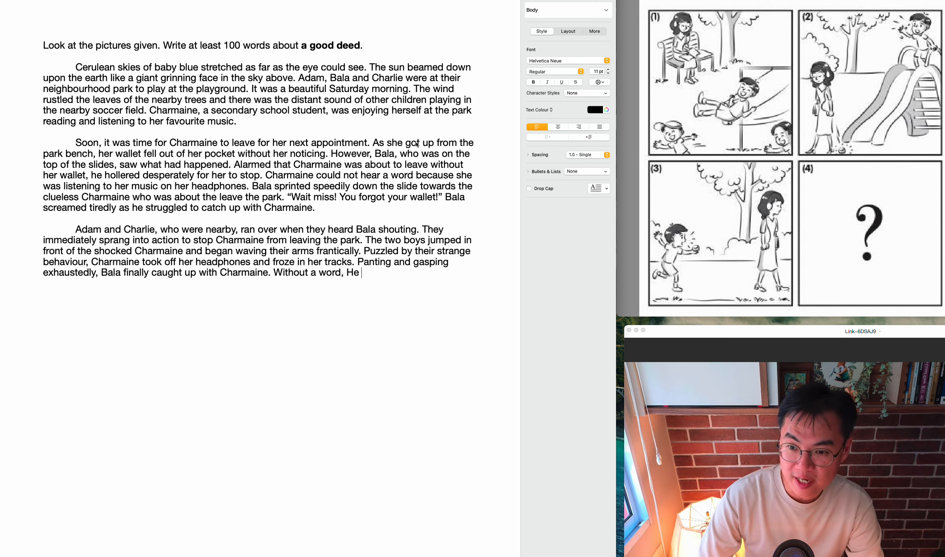
pyautogui.press('BackSpace')
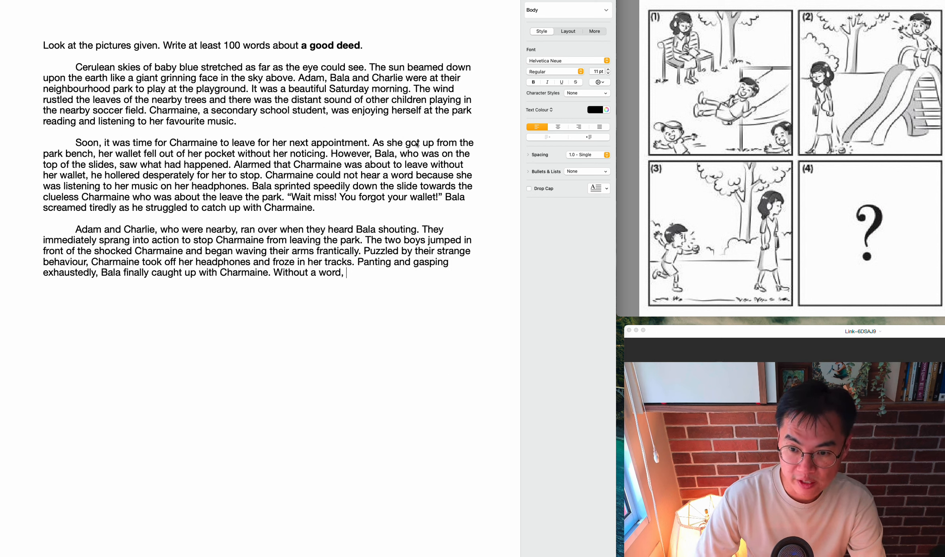
pyautogui.write('he passed the wallet to the wide-eyed Cham')
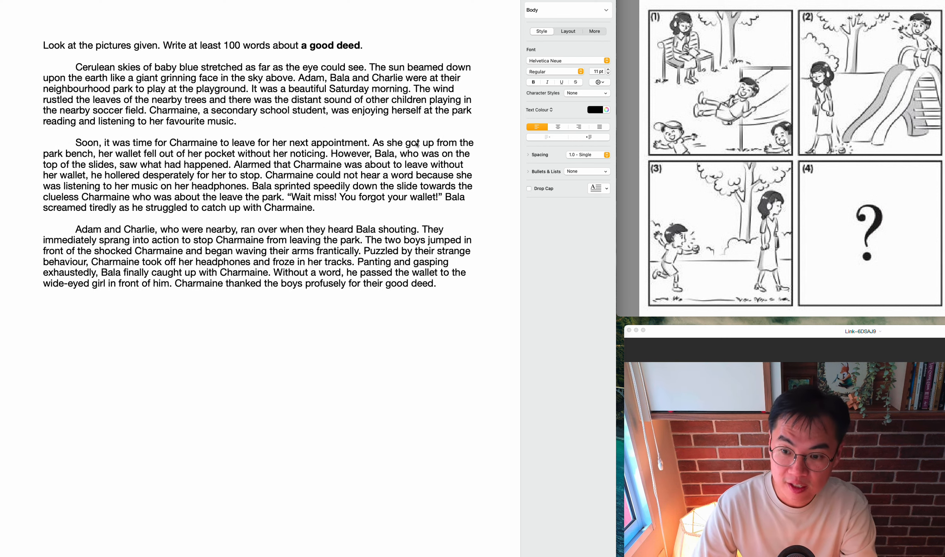
pyautogui.click(45, 308)
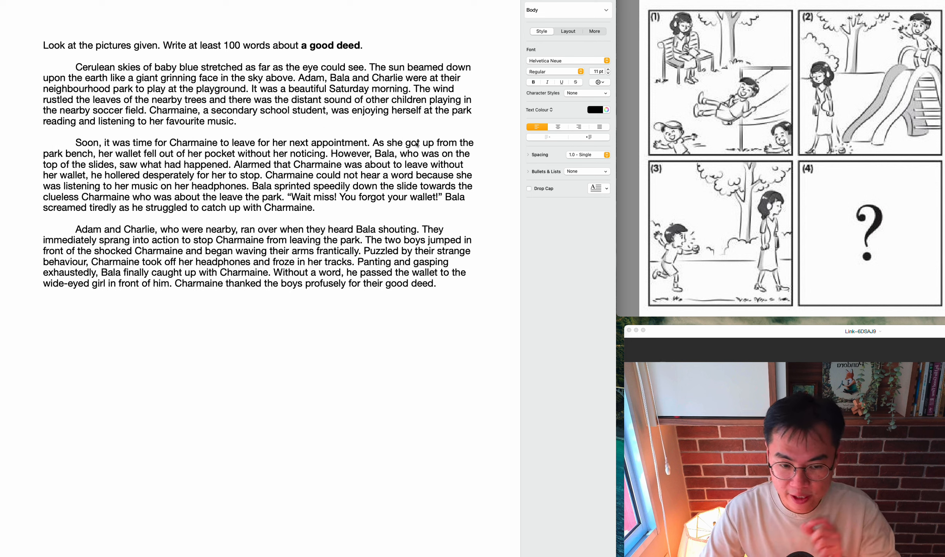
pyautogui.click(45, 300)
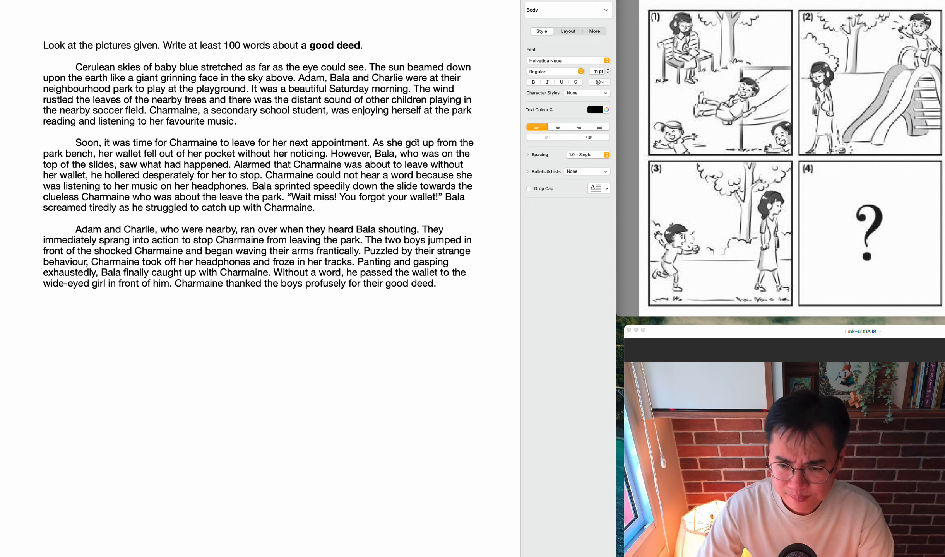
pyautogui.click(43, 301)
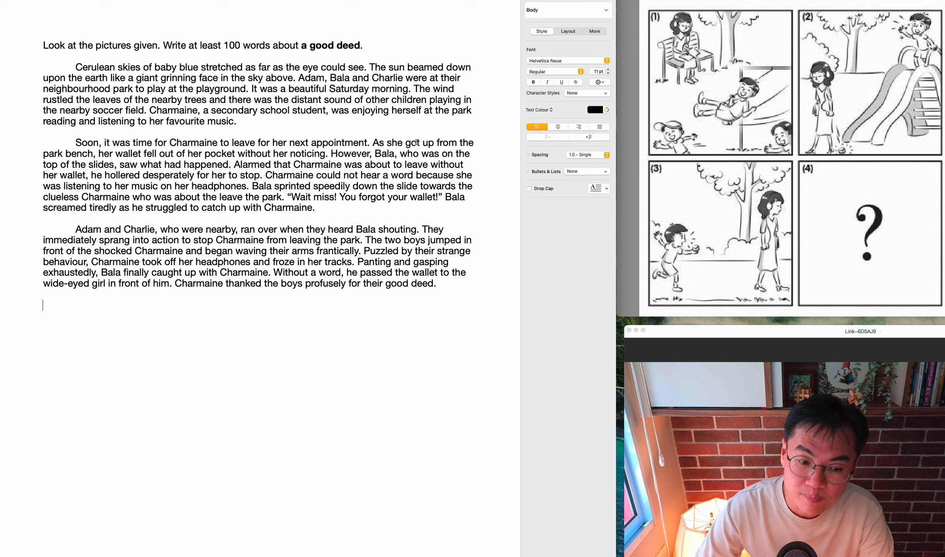
# - Write the boys' joy and Charmaine's lesson to check her belongings before leaving
pyautogui.write('The boys were over t')
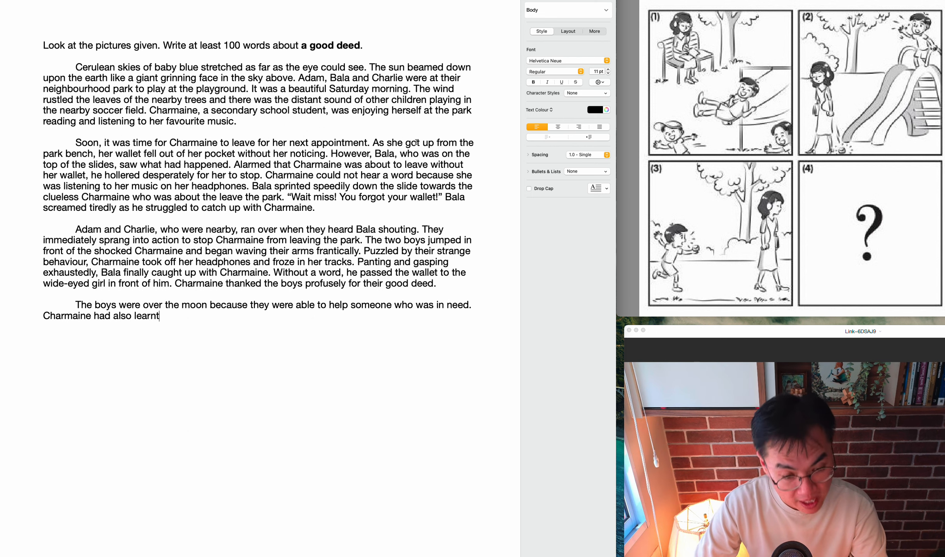
pyautogui.press('Backspace')
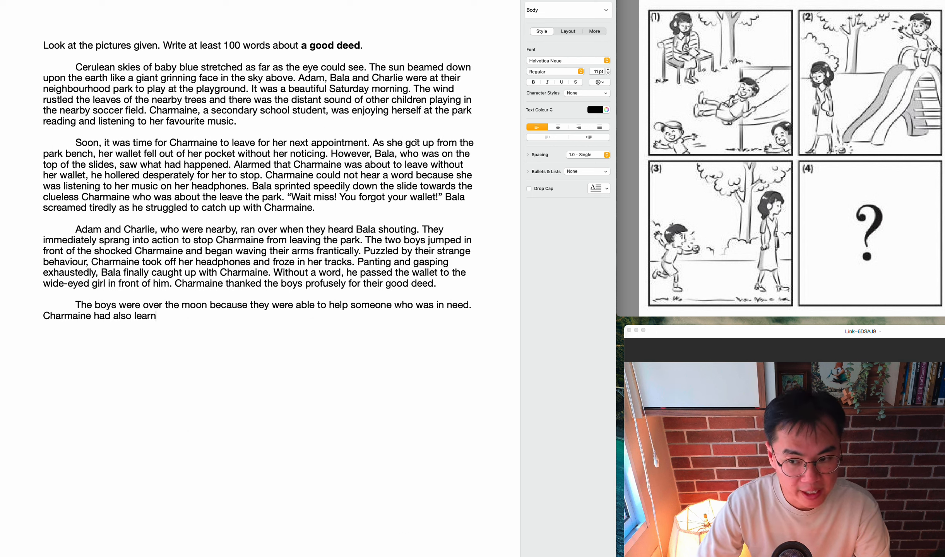
pyautogui.write('ed an important lesson that day. She would always check her')
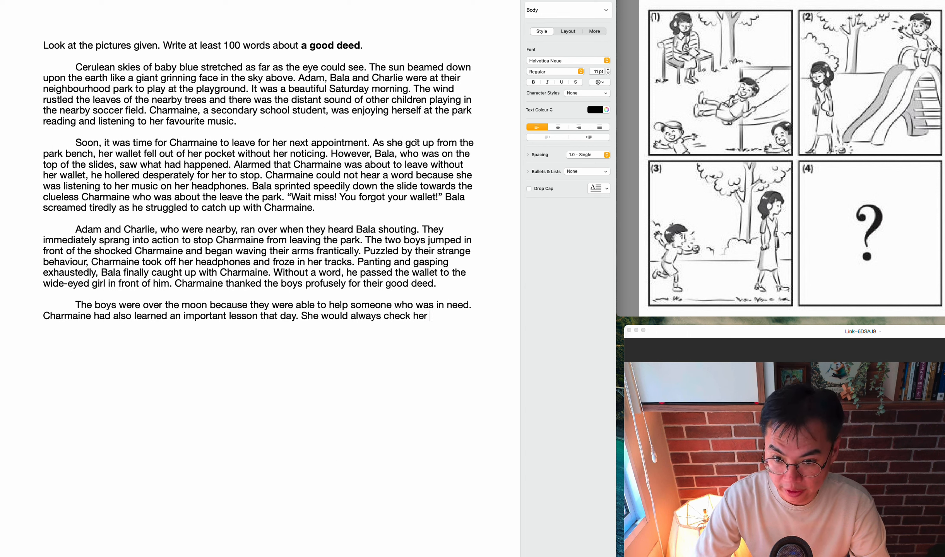
pyautogui.write('belongings before leaving. The children continued their day')
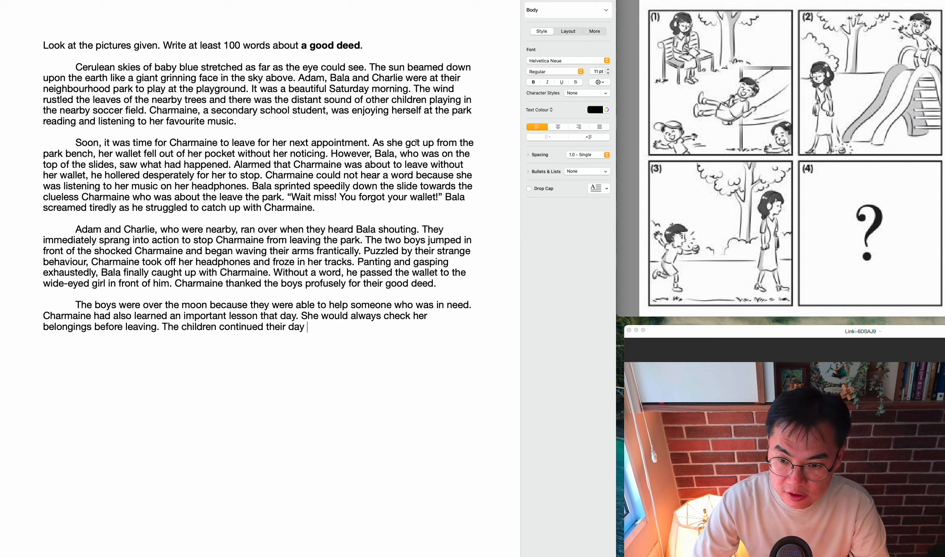
pyautogui.write('joyfully')
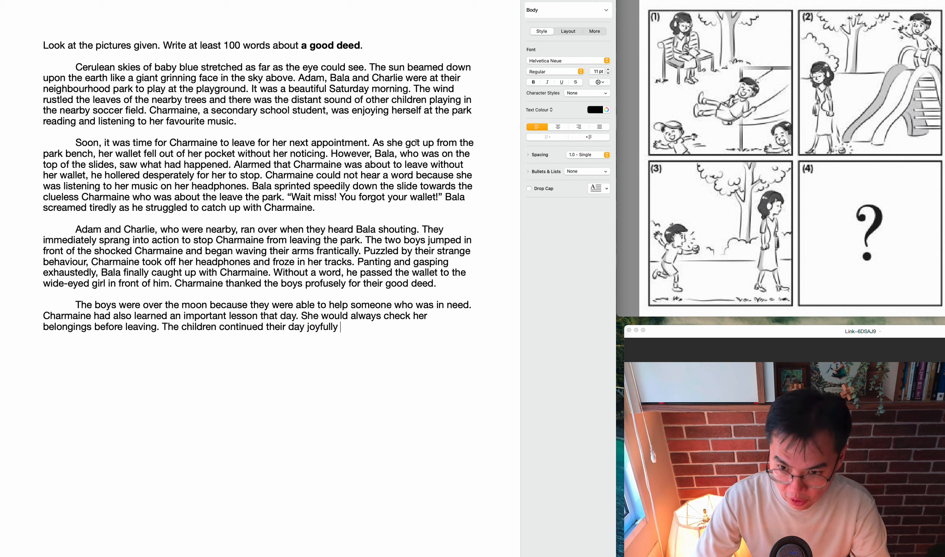
pyautogui.write('and Charmi')
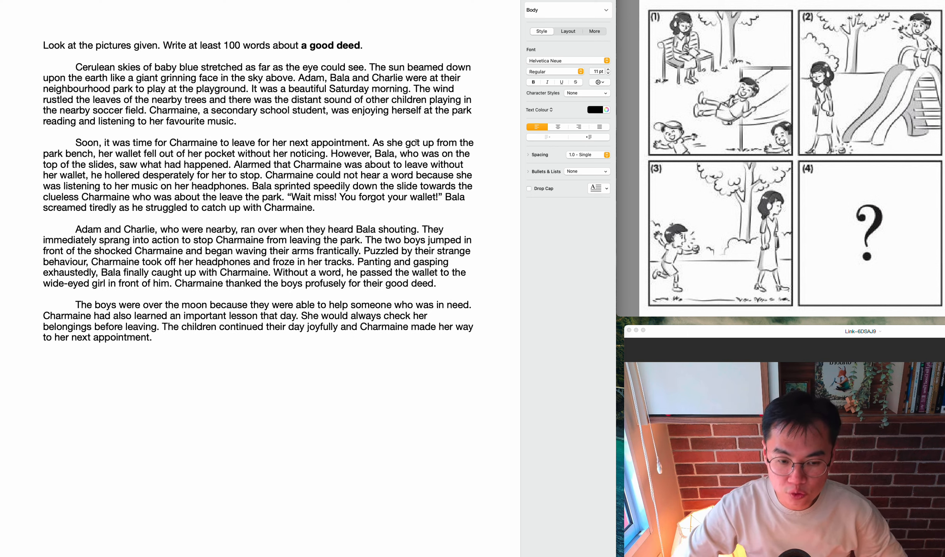
pyautogui.click(43, 360)
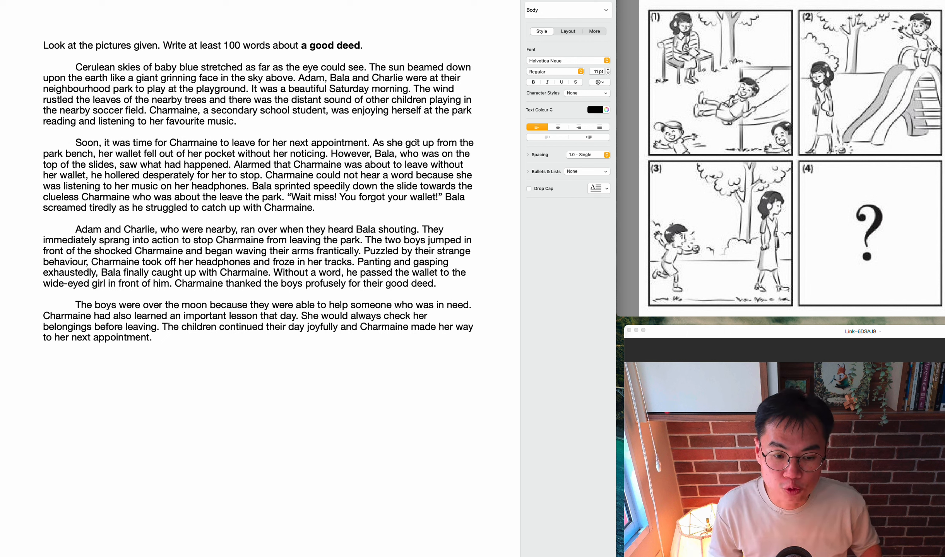
pyautogui.click(43, 360)
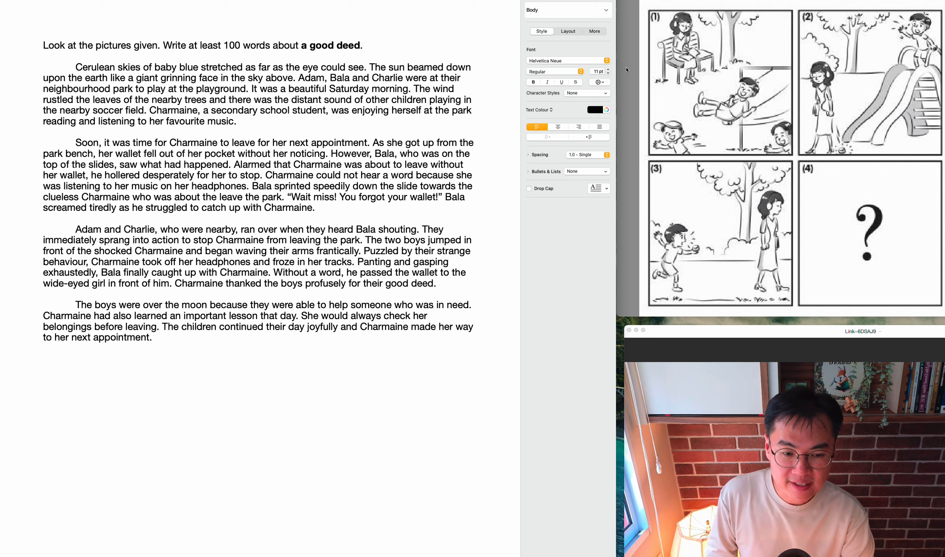
pyautogui.click(43, 359)
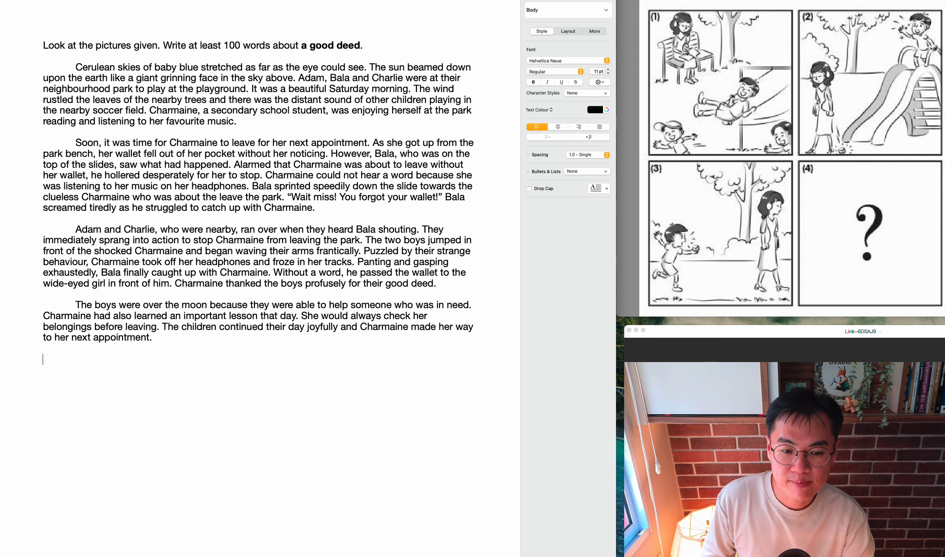